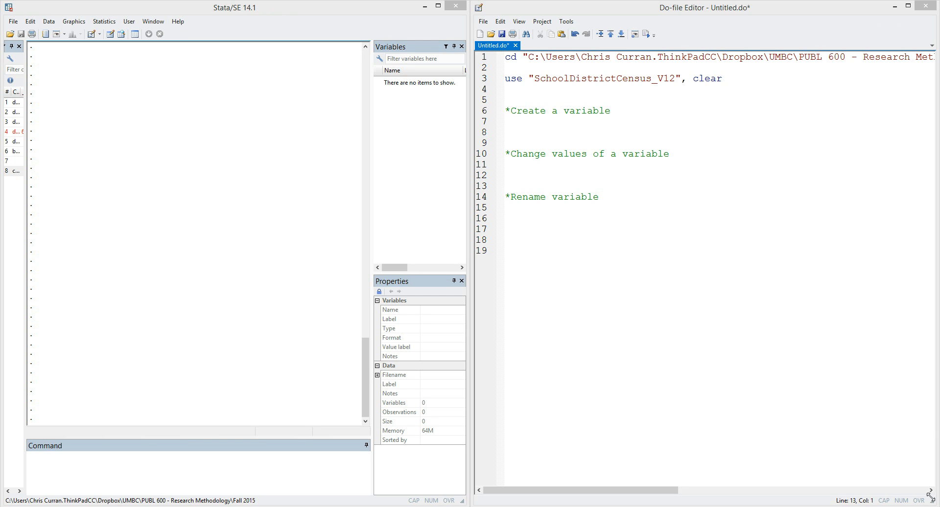
mouse_move(571, 400)
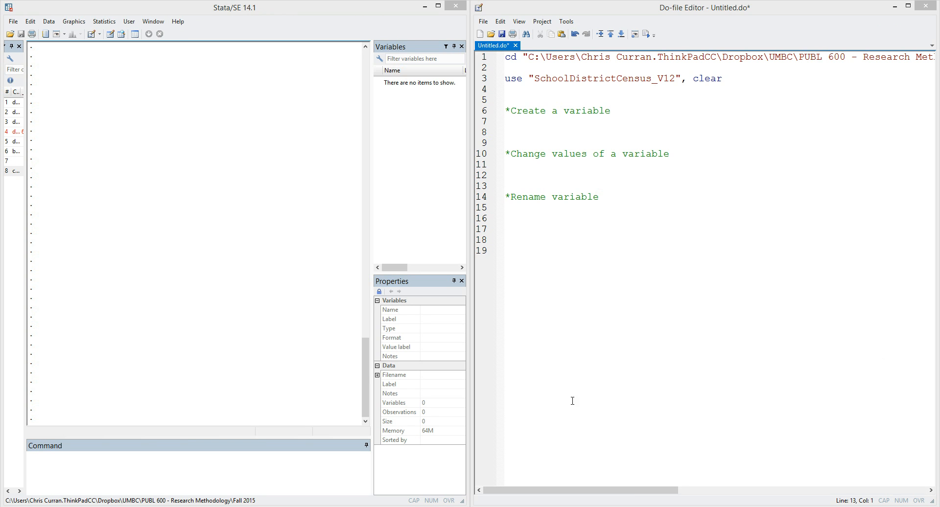
mouse_move(784, 236)
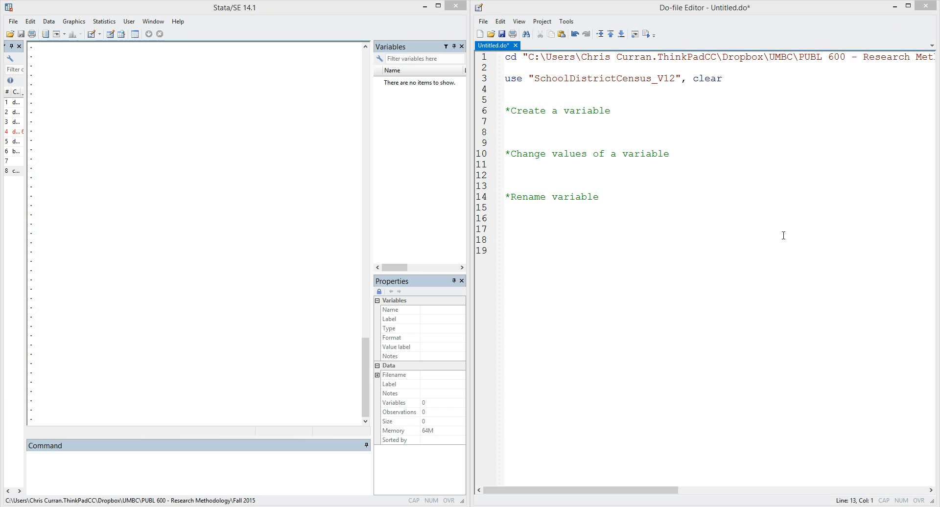
mouse_move(184, 257)
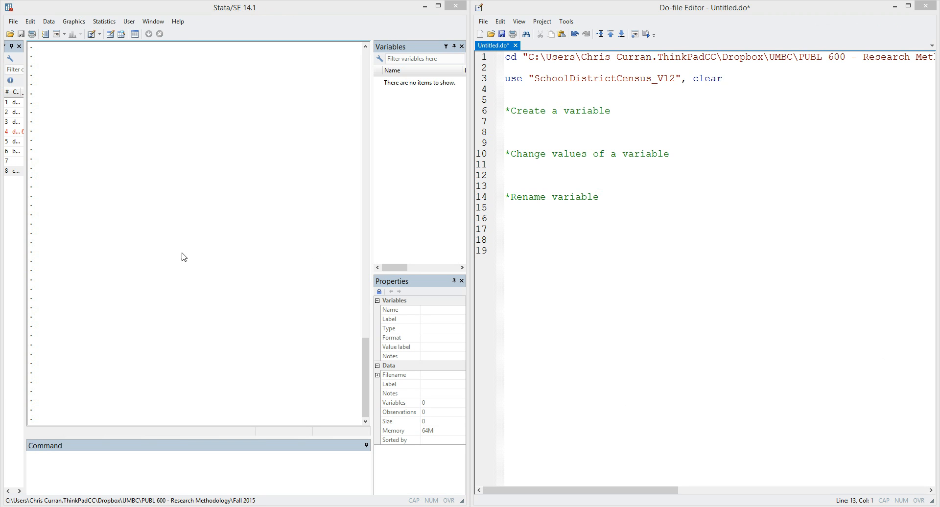
Step: Run the cd and use lines to load SchoolDistrictCensus_V12 (26 variables, 18,045 observations)
click(506, 100)
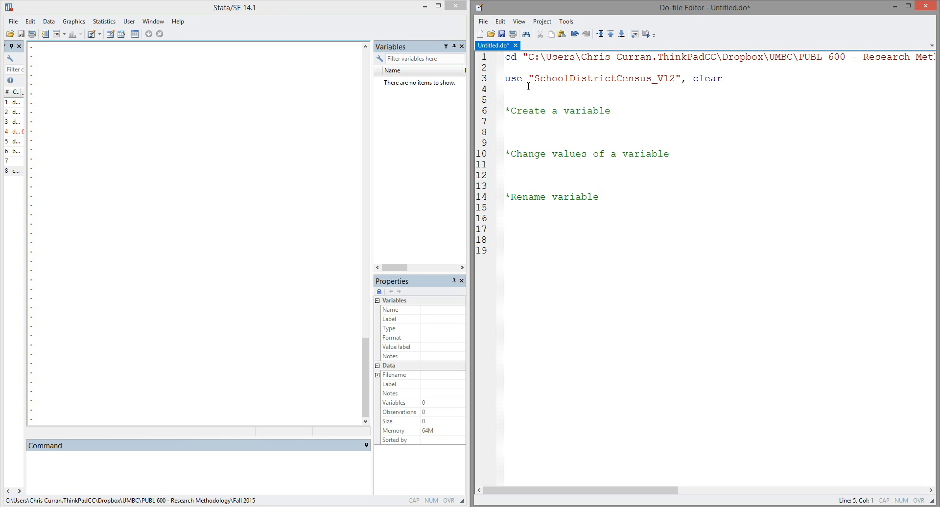
click(645, 34)
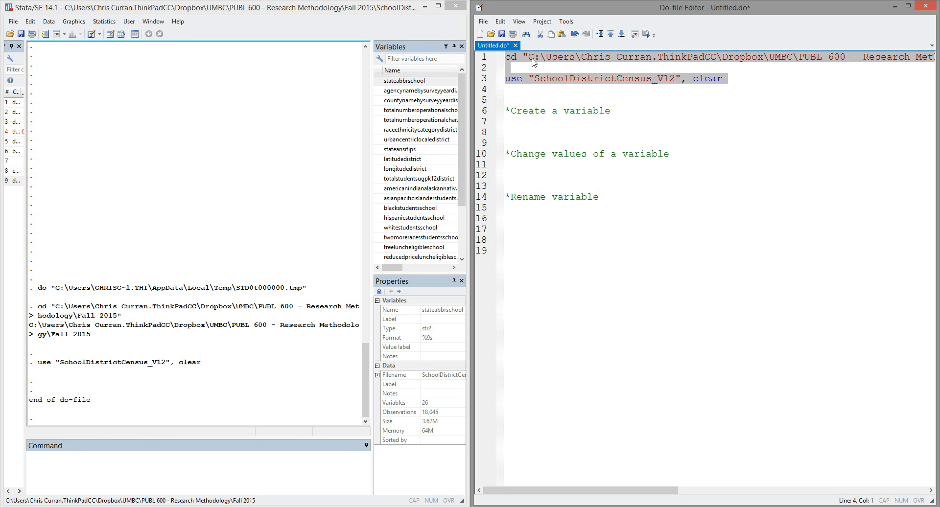
click(514, 57)
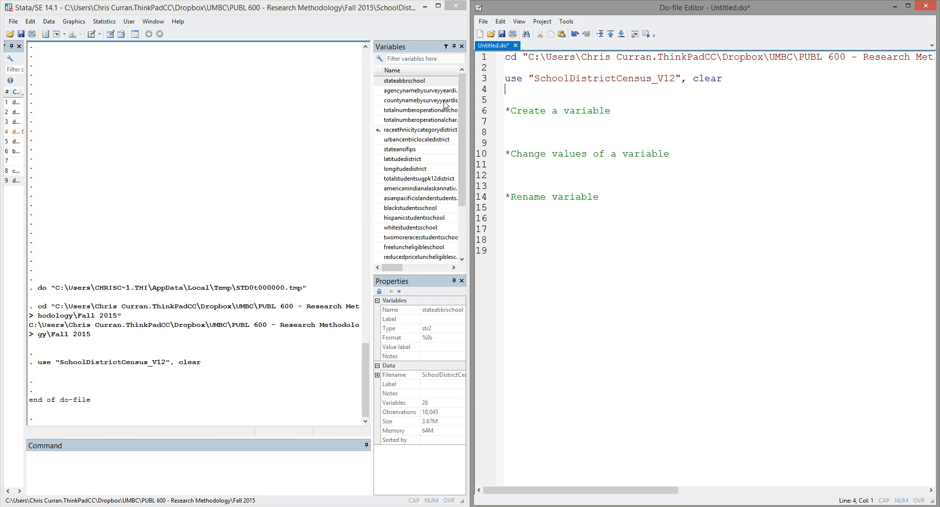
mouse_move(428, 251)
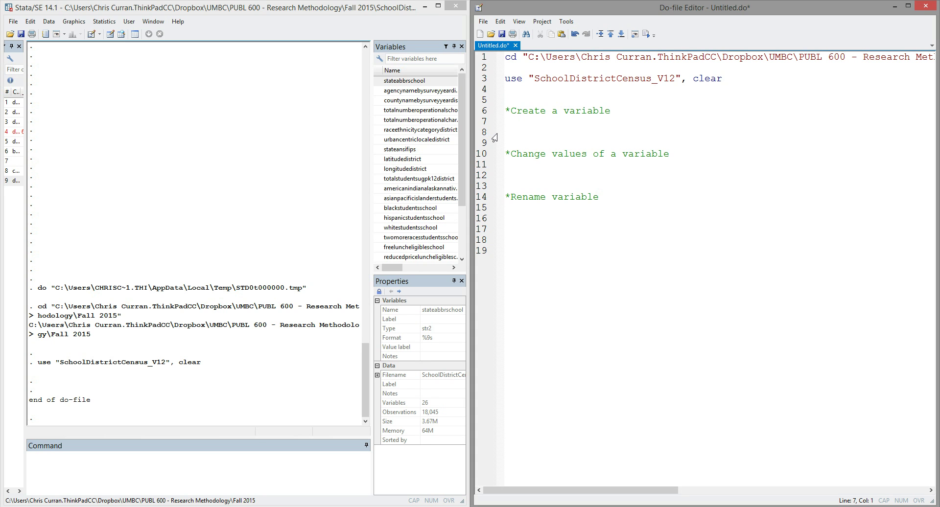
mouse_move(436, 257)
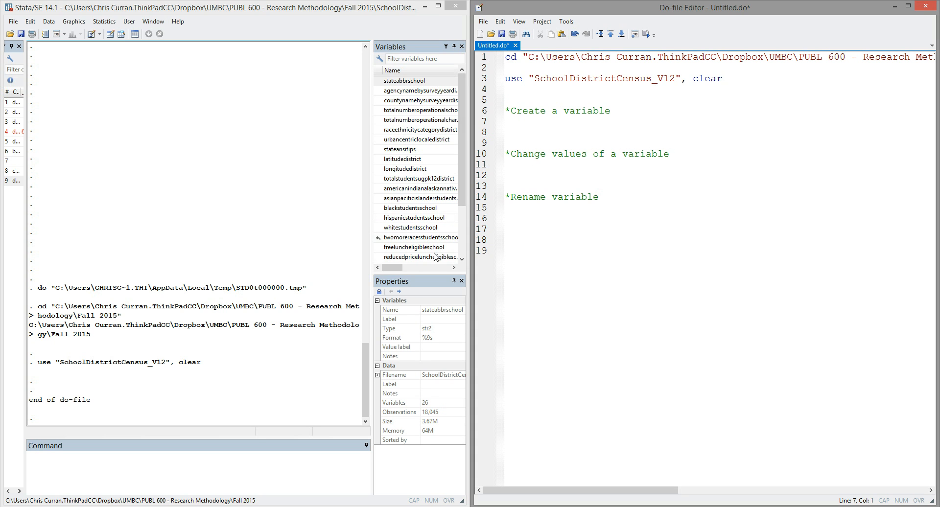
click(507, 122)
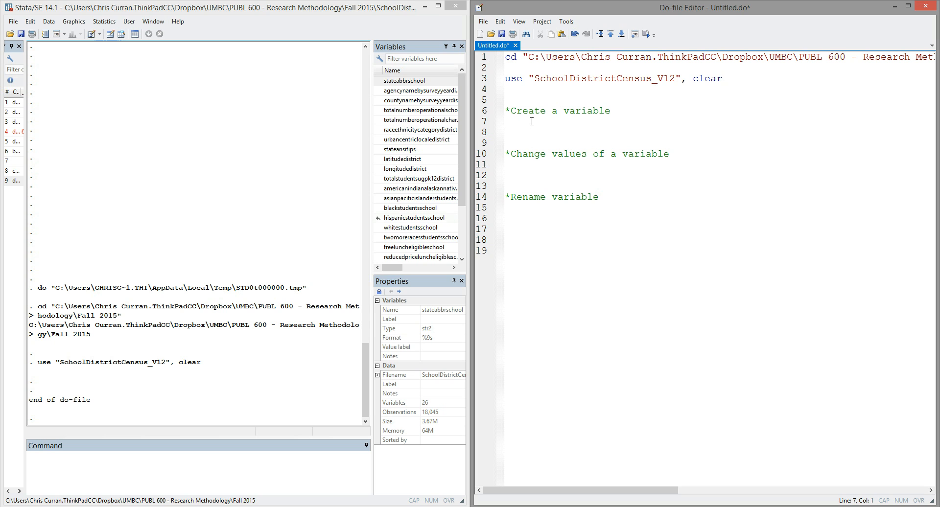
Step: Write generate md = 0 under the Create a variable comment and select it to run
text(g)
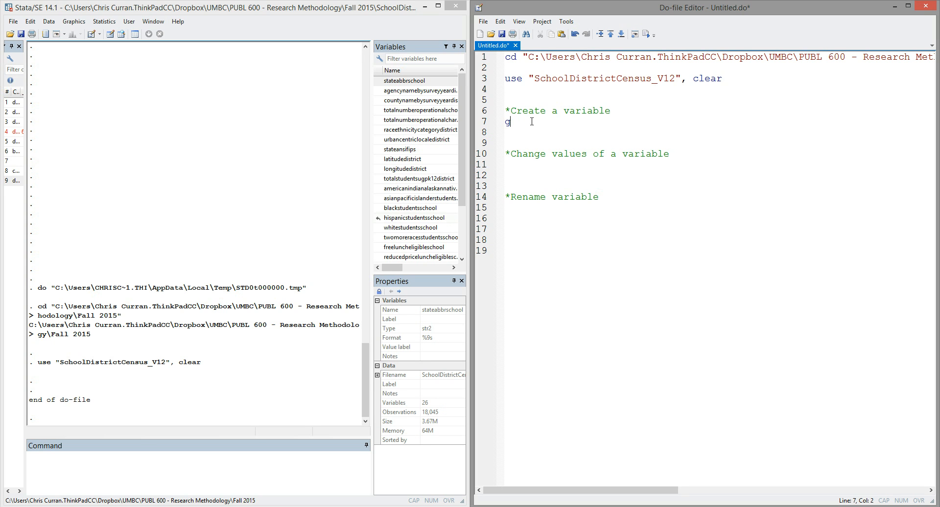
text(enerate)
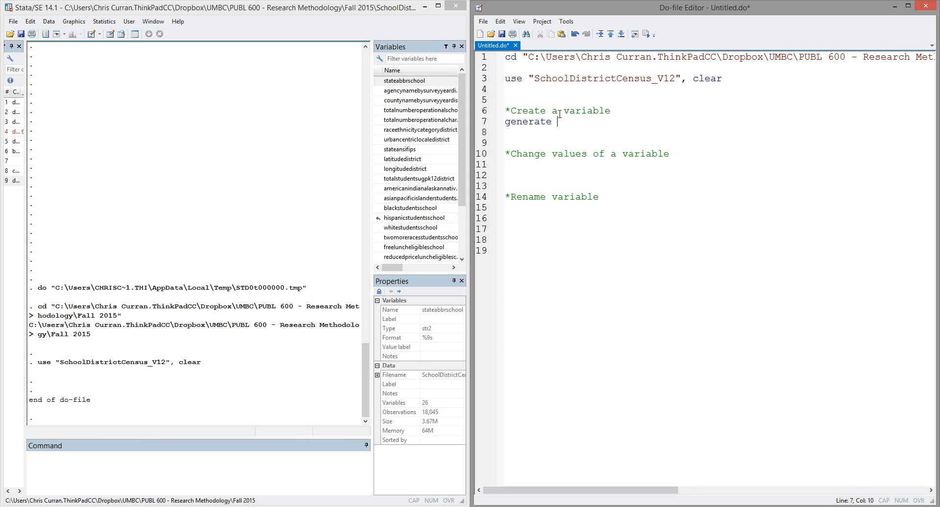
text(md)
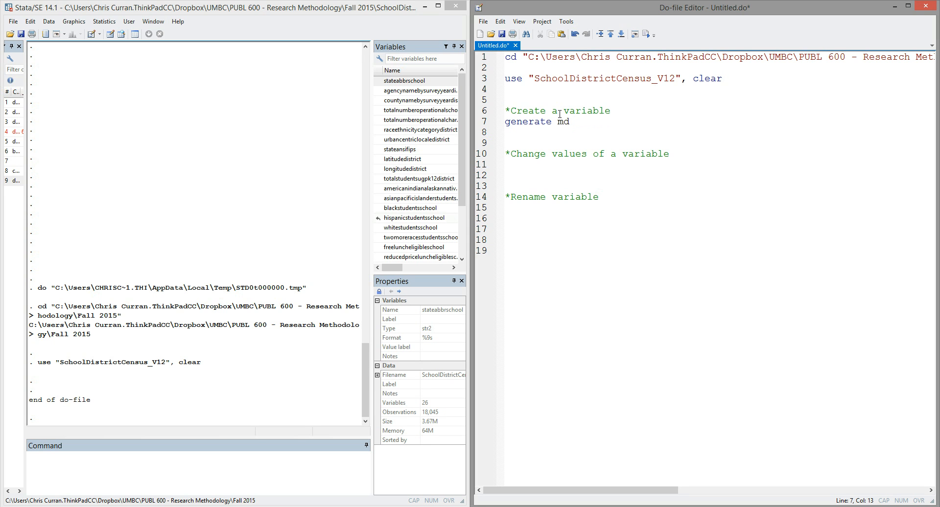
text(= 0)
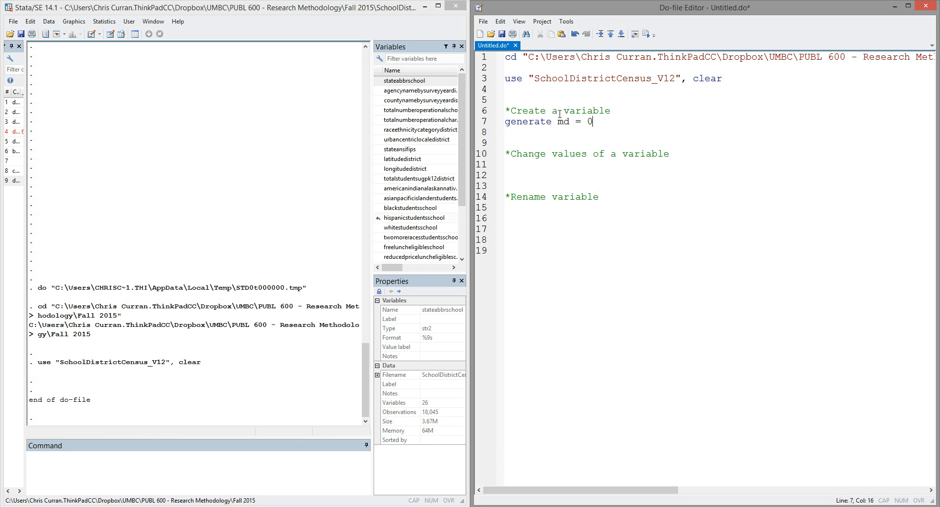
click(524, 121)
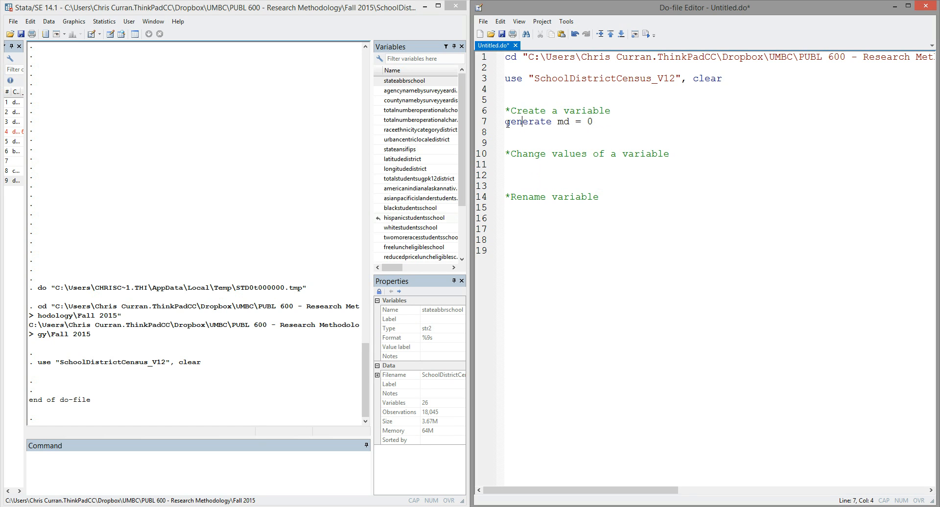
double_click(564, 121)
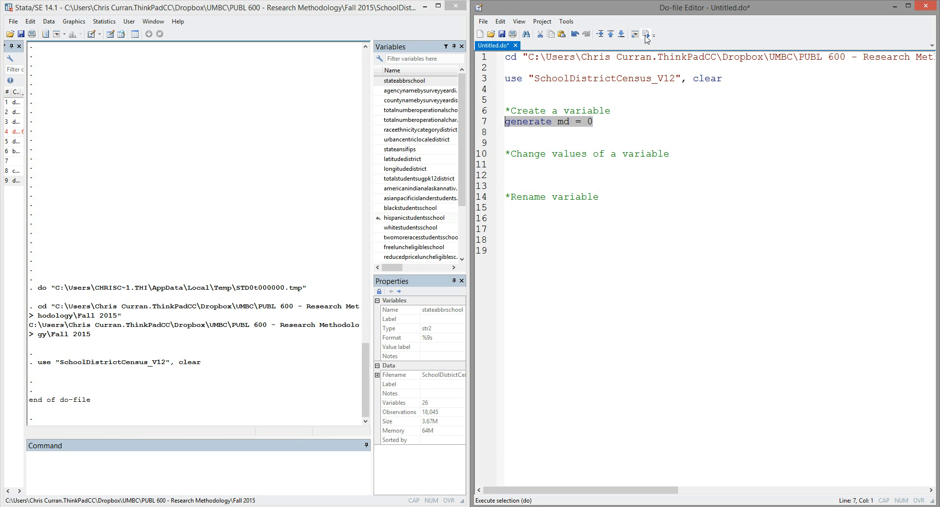
Step: Run generate md = 0 and inspect the new float variable md in the Variables pane
click(634, 33)
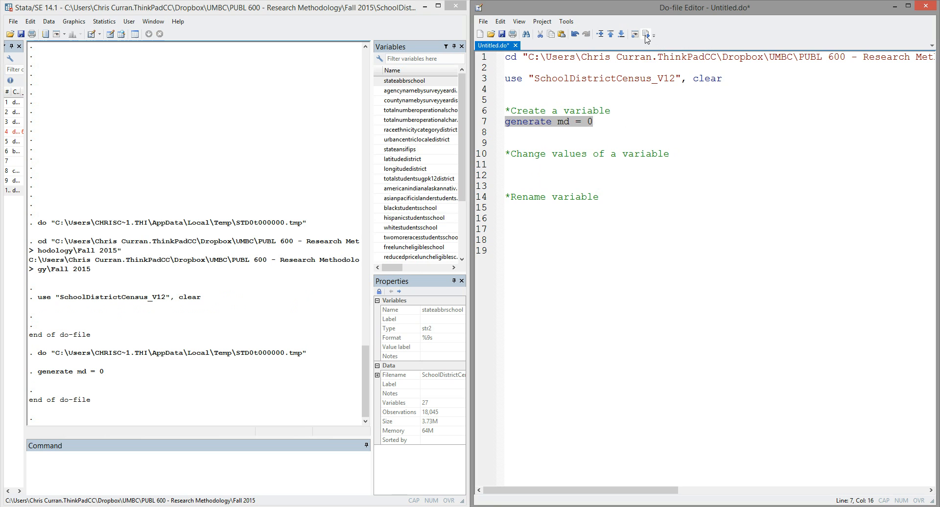
scroll(down, 3)
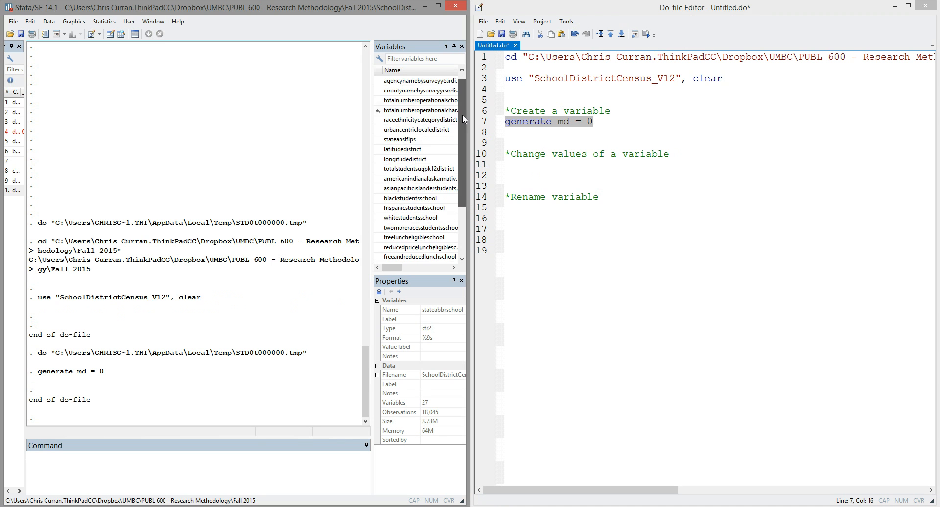
scroll(down, 3)
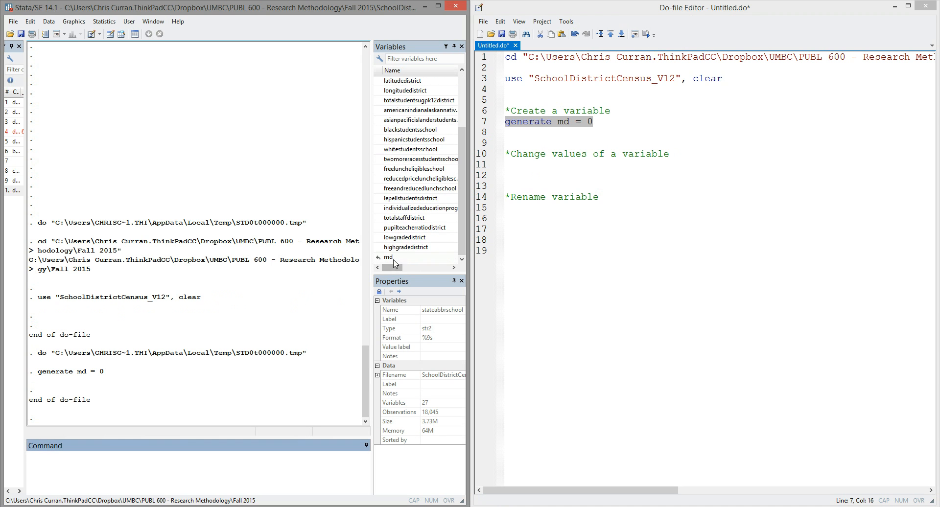
click(388, 258)
text(r)
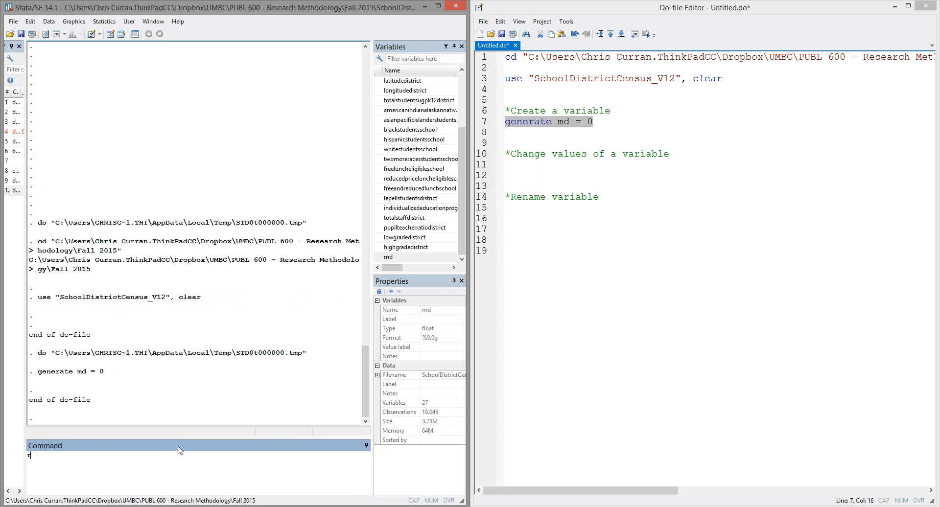
Step: Browse md in the Data Editor to confirm every row holds 0
text(browse md)
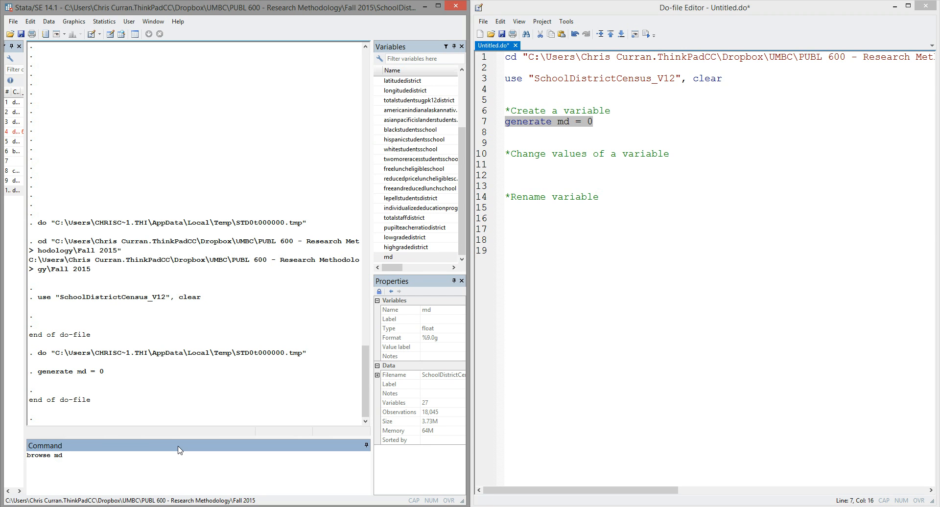
click(66, 455)
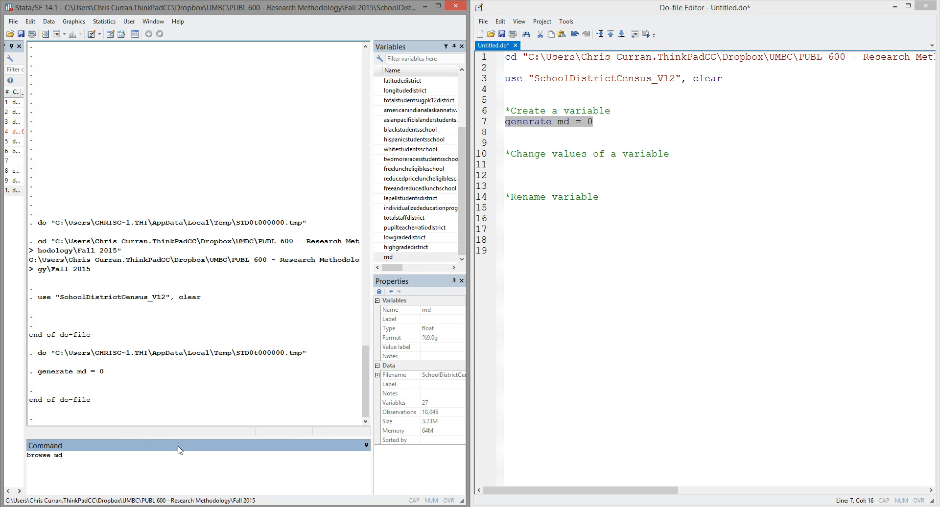
key(Return)
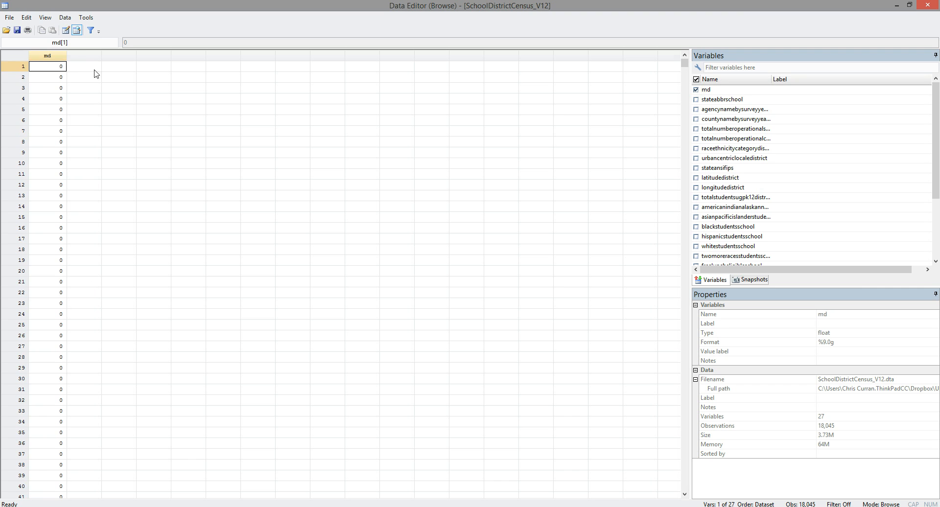
scroll(down, 3)
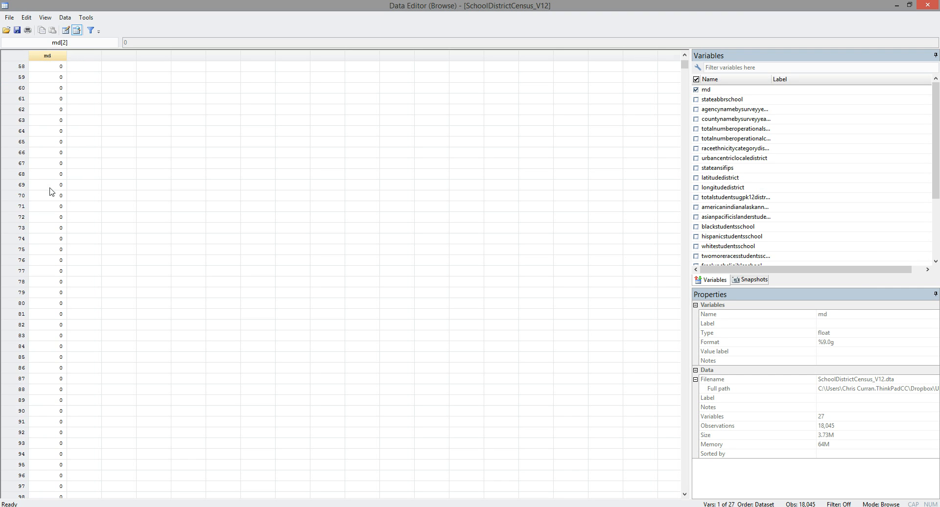
scroll(down, 3)
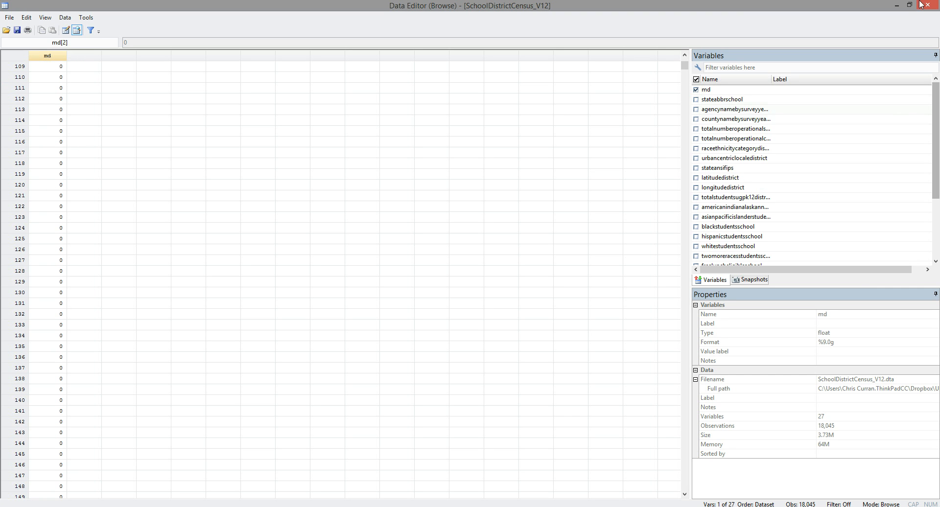
Step: Close the browser and begin line 11 with replace md = 1 if
click(933, 6)
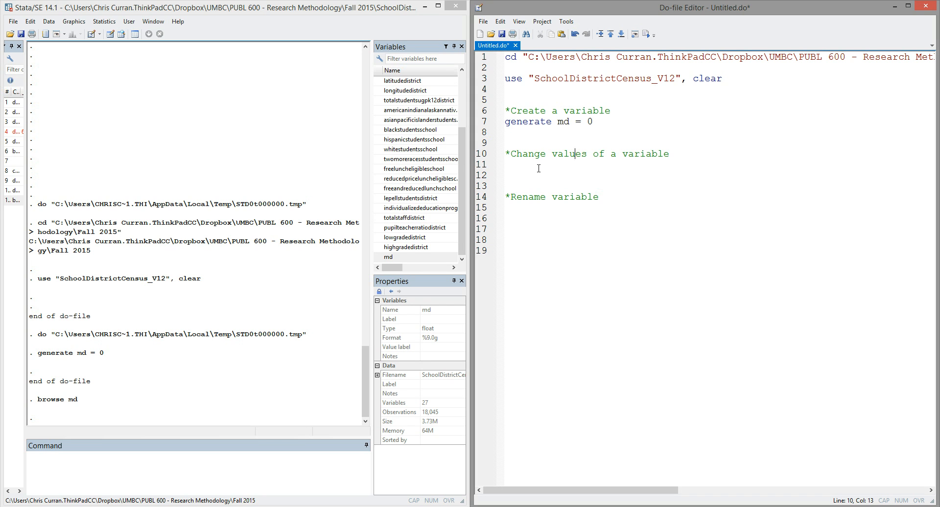
click(538, 164)
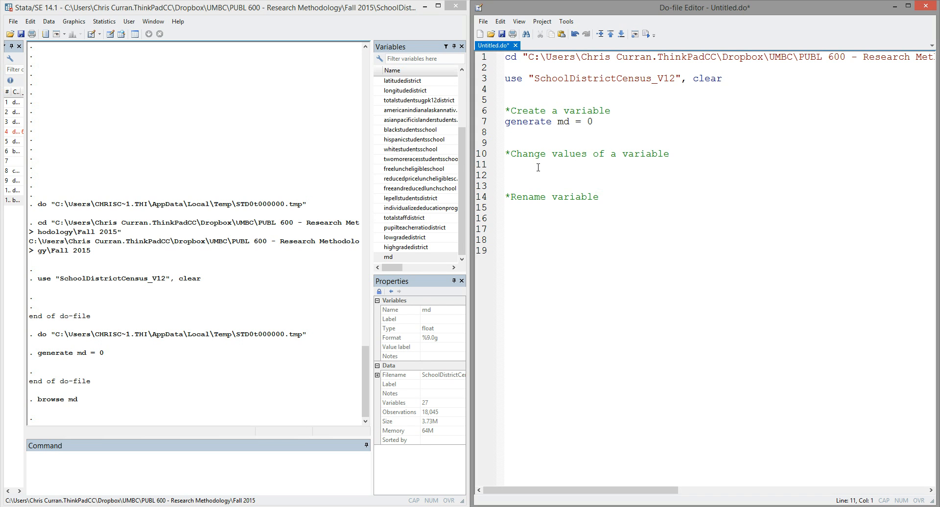
click(507, 164)
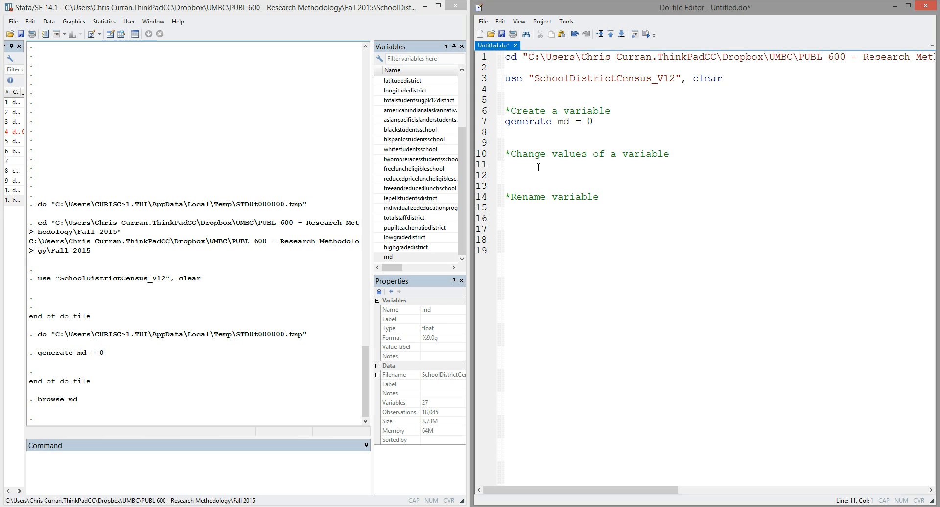
text(replace)
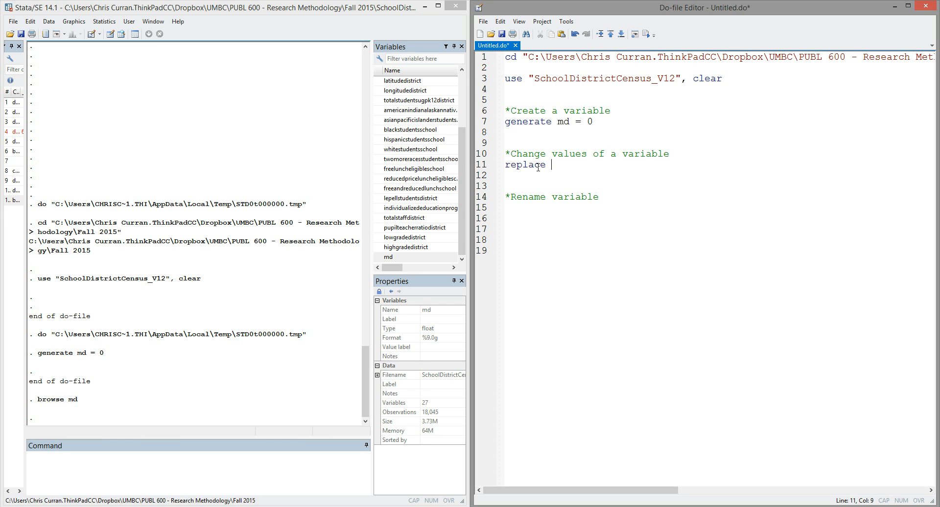
text(md)
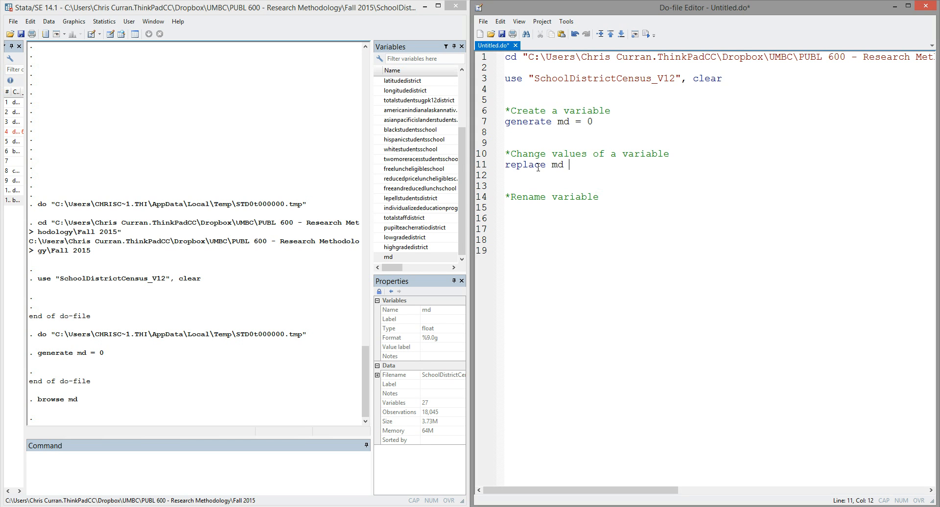
text(= 1)
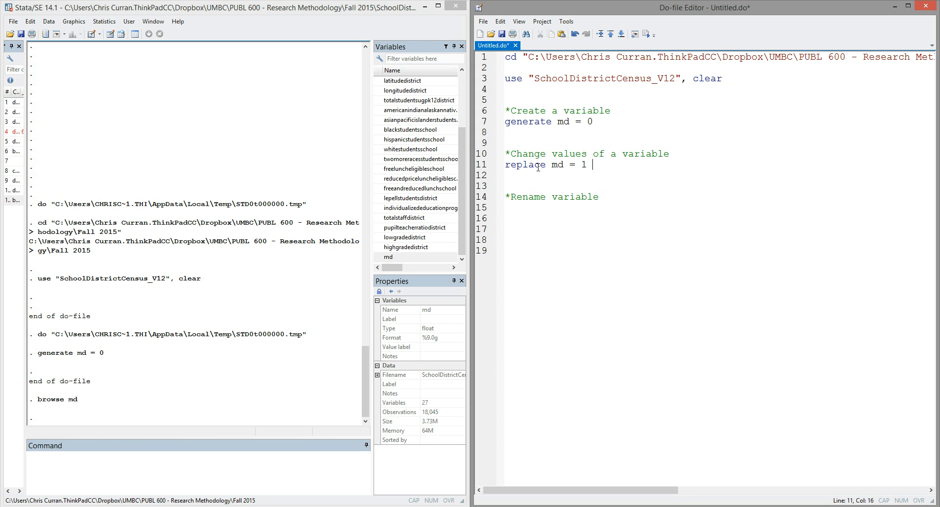
text(if)
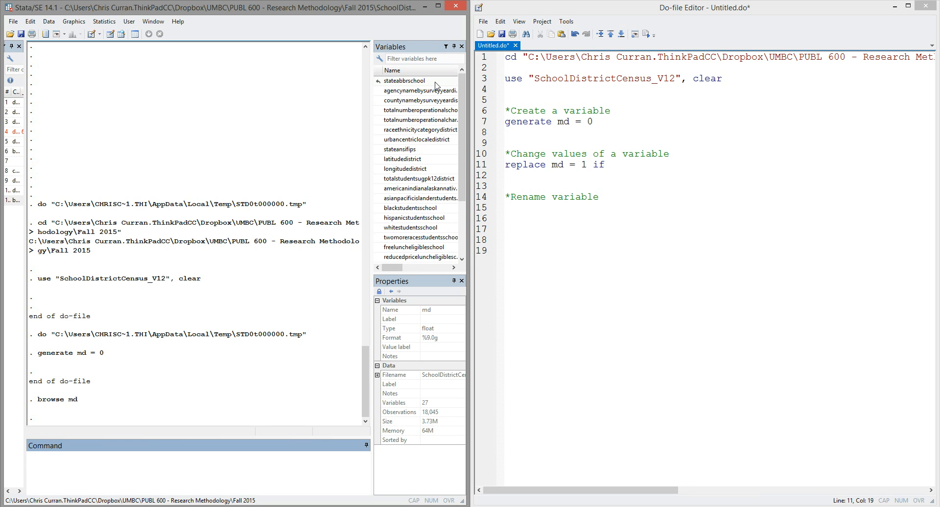
Step: Complete the condition as stateabbrschool == "MD" after checking that variable's details
click(407, 81)
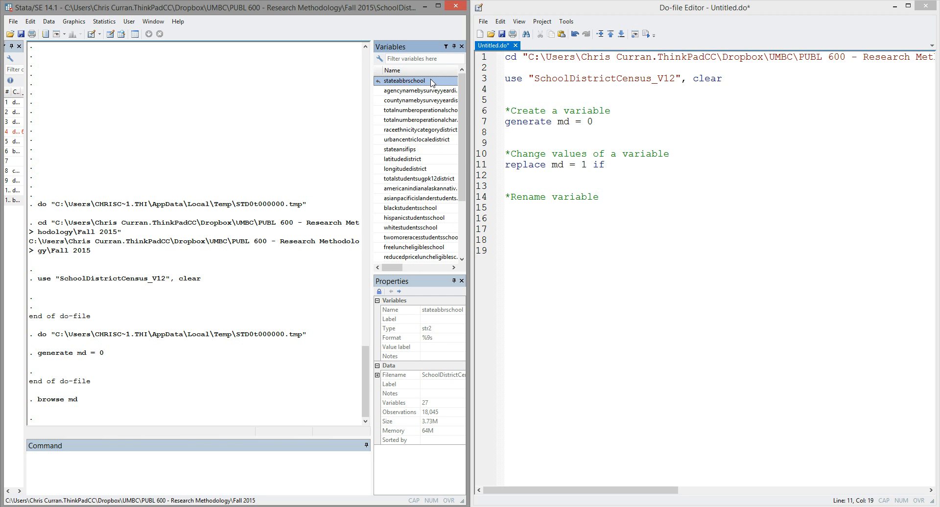
mouse_move(399, 84)
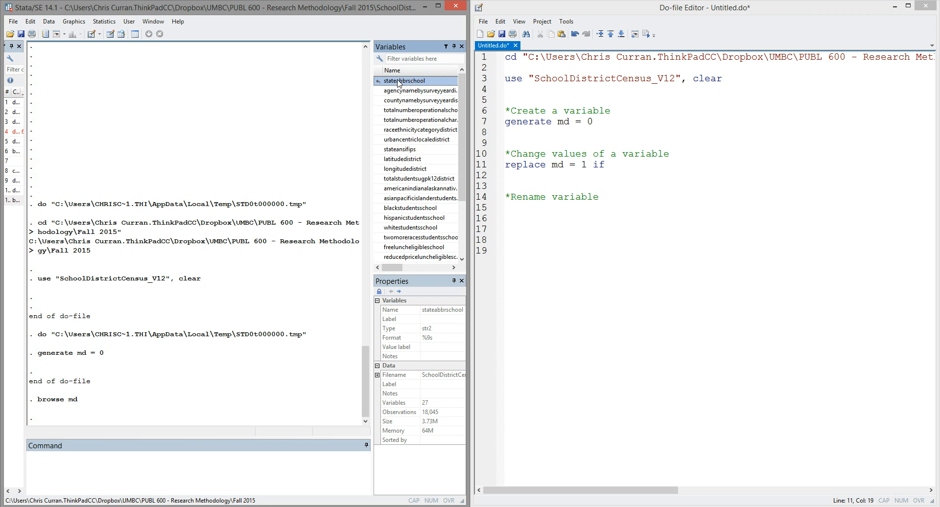
click(610, 164)
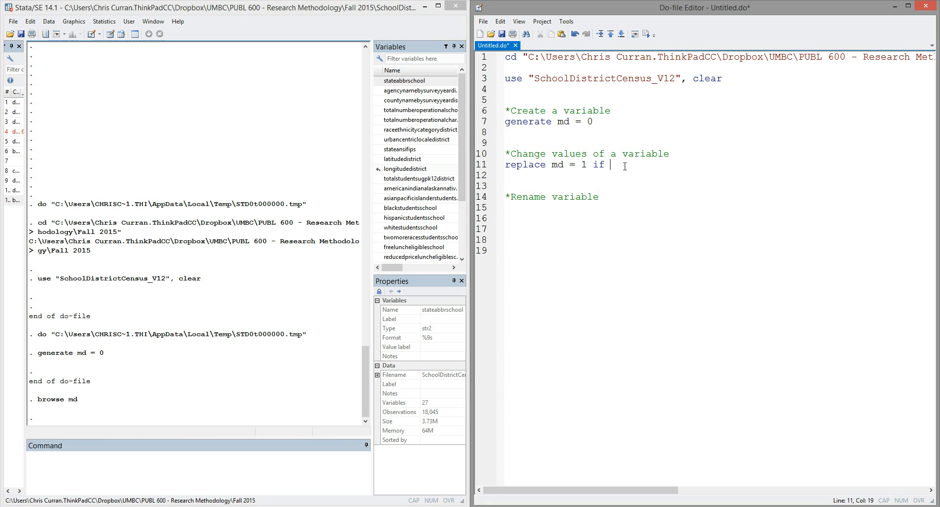
text(stateabbrschool)
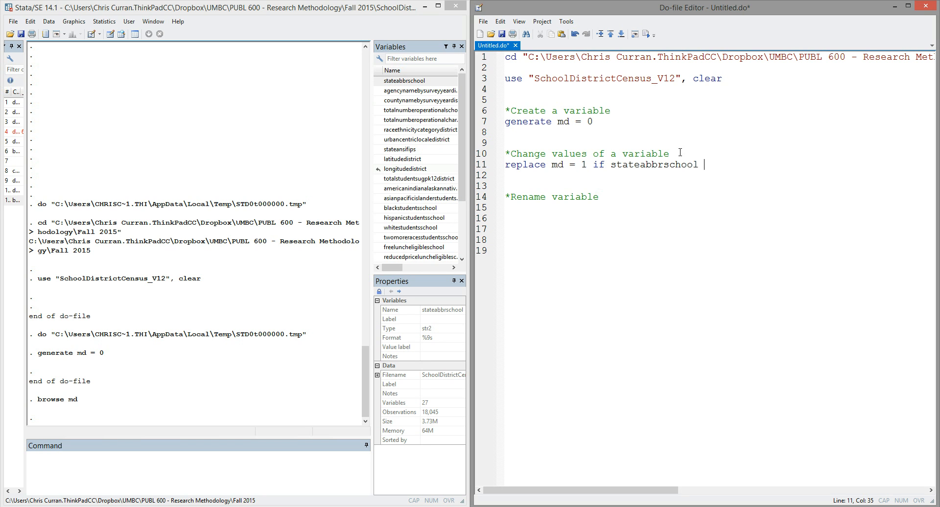
text(= "MD)
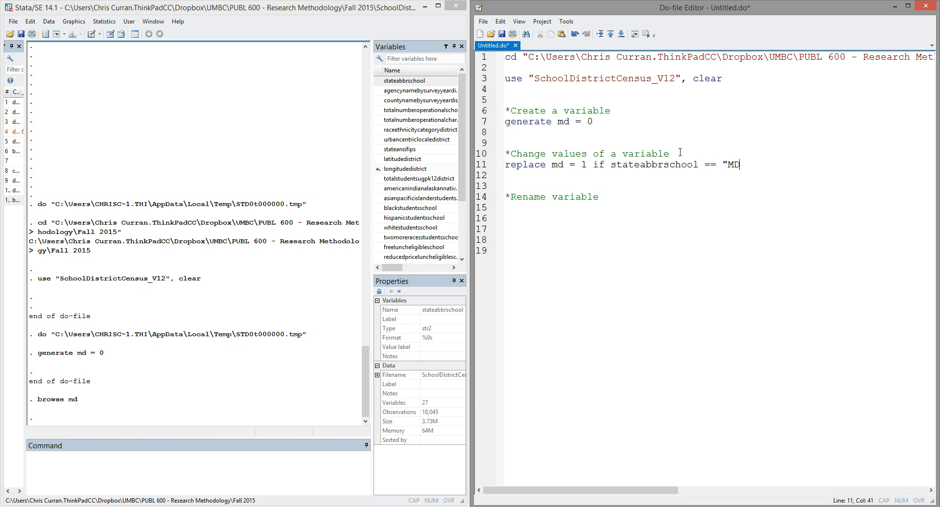
text(")
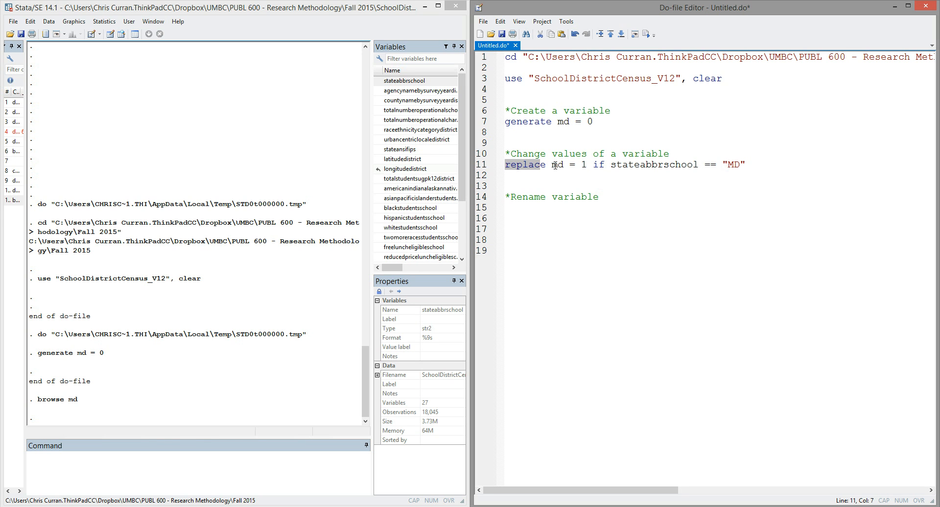
click(586, 165)
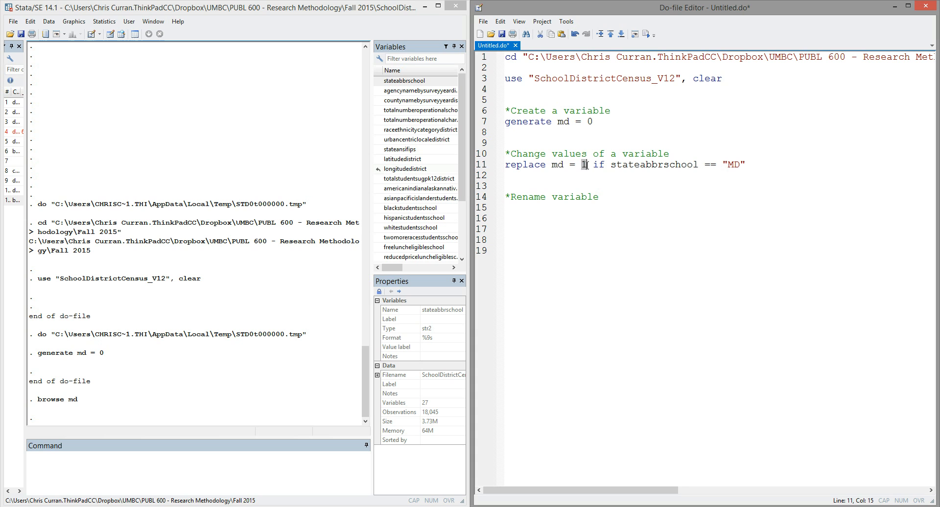
double_click(651, 165)
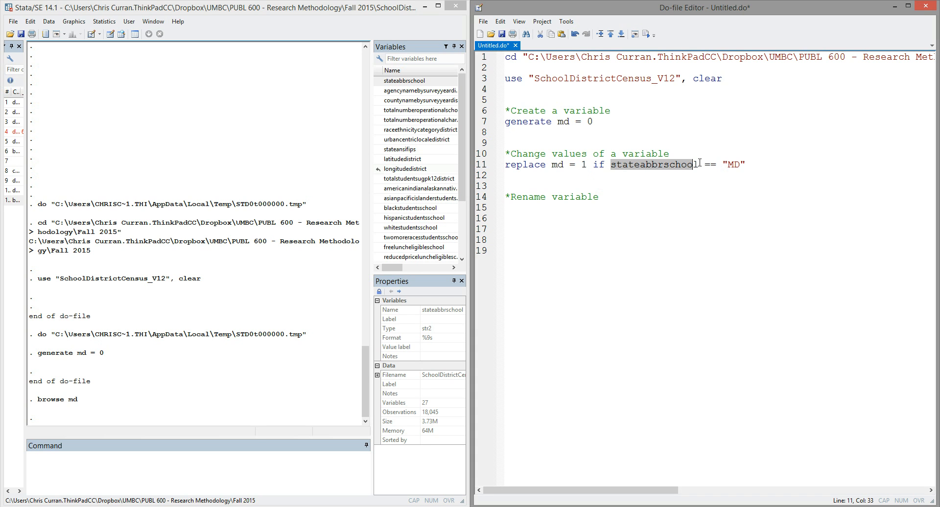
click(726, 164)
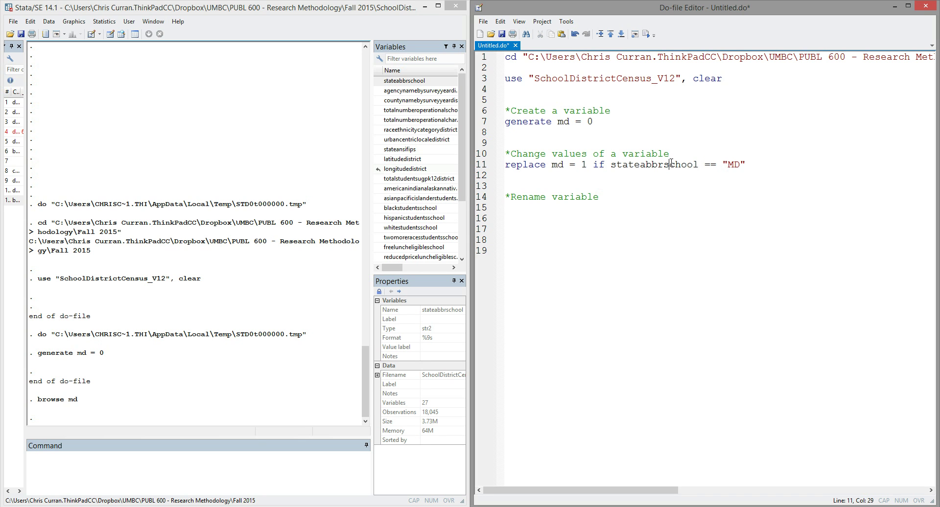
double_click(654, 164)
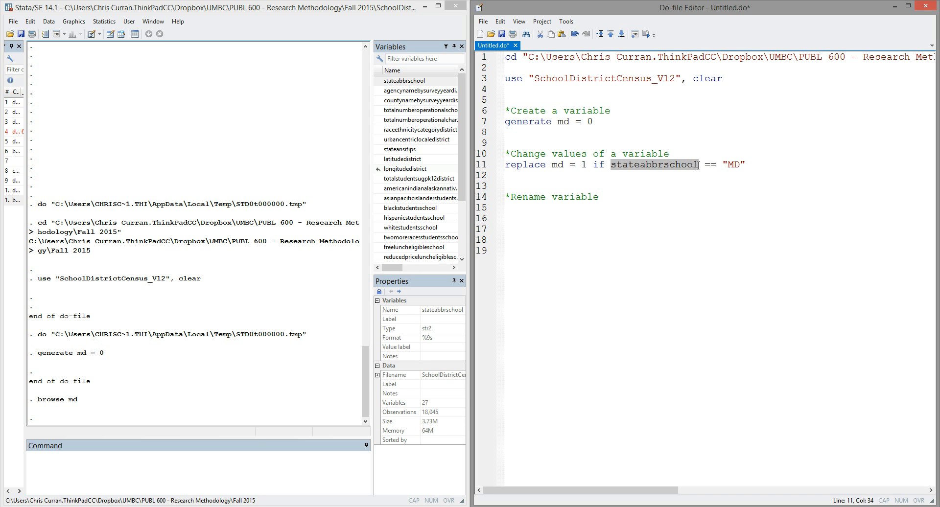
click(719, 165)
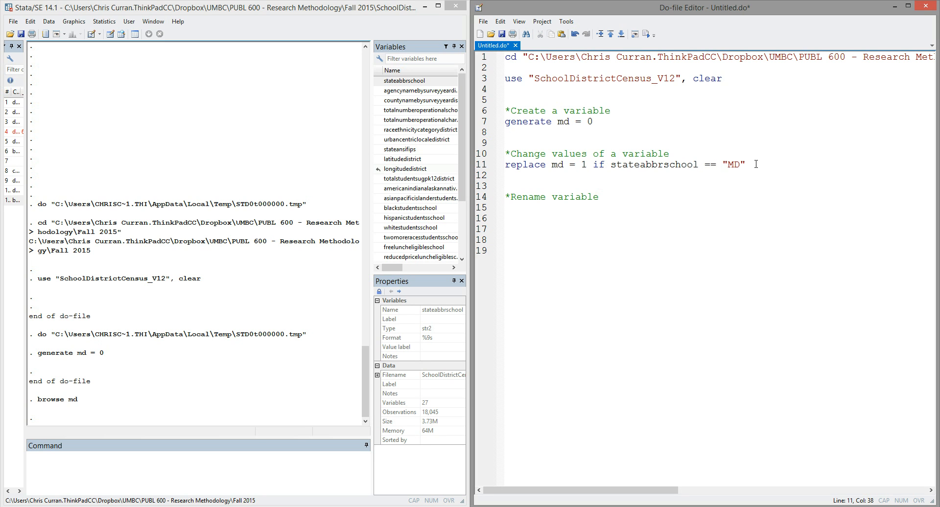
Step: Run the replace command, which reports 25 real changes to md
click(647, 35)
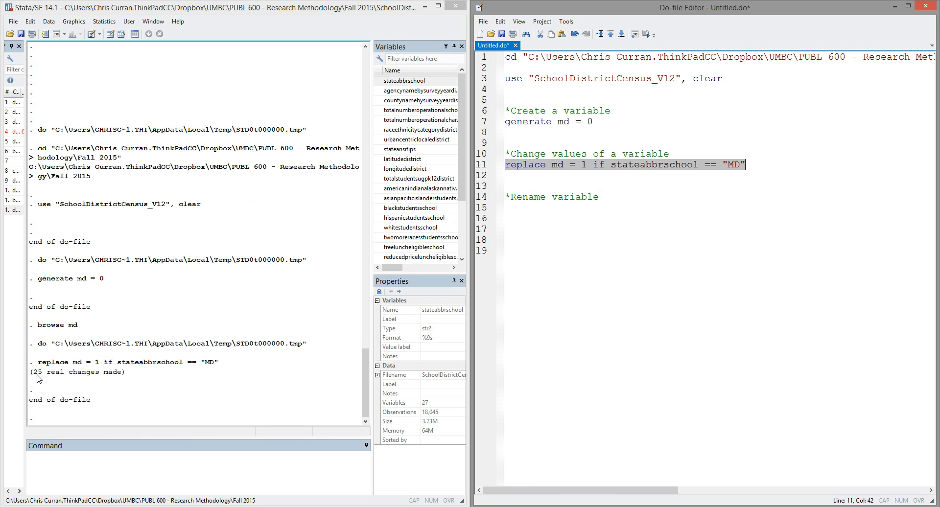
mouse_move(125, 381)
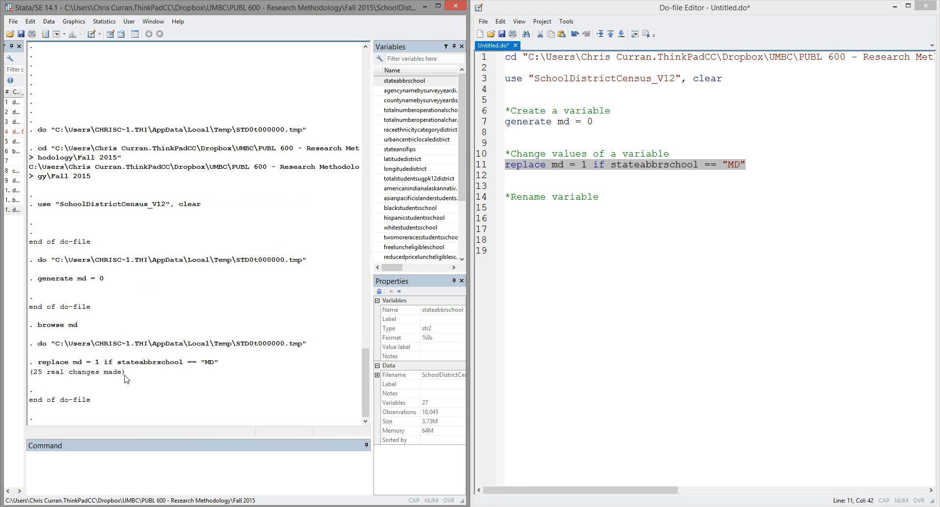
mouse_move(134, 370)
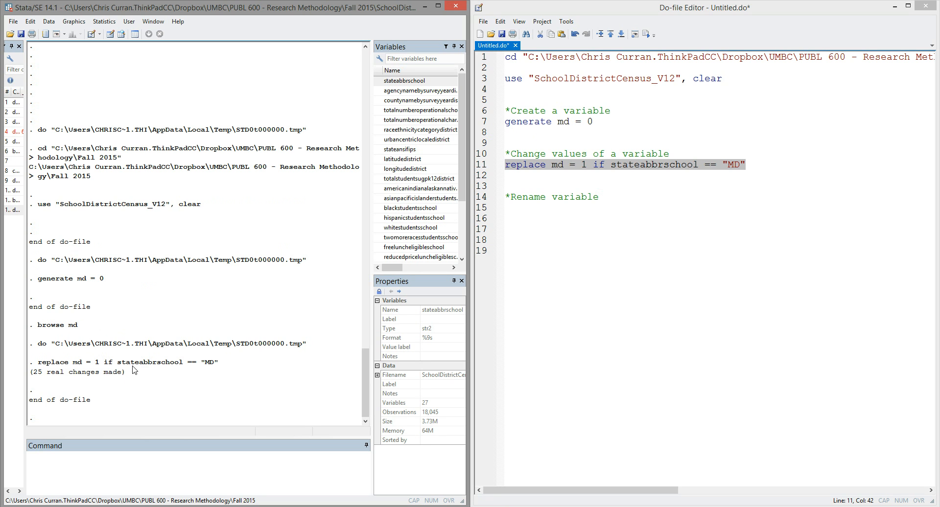
click(157, 461)
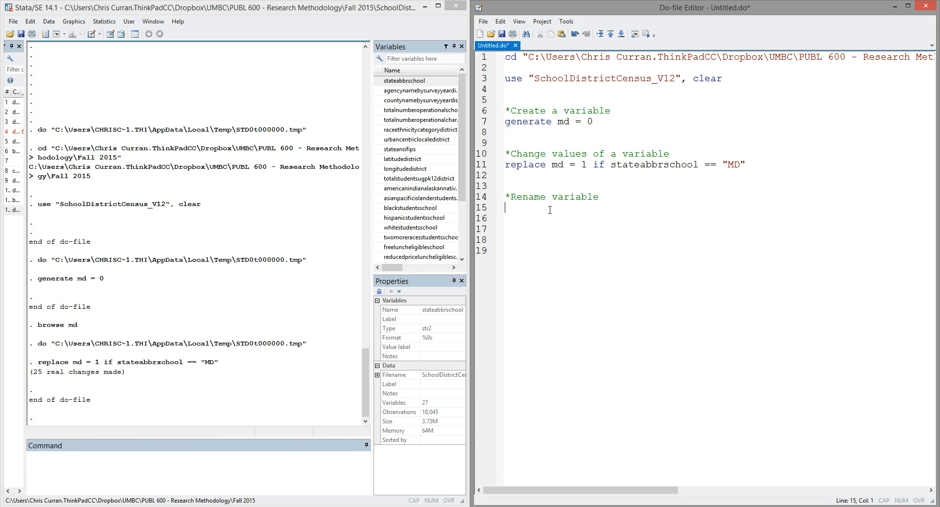
mouse_move(550, 209)
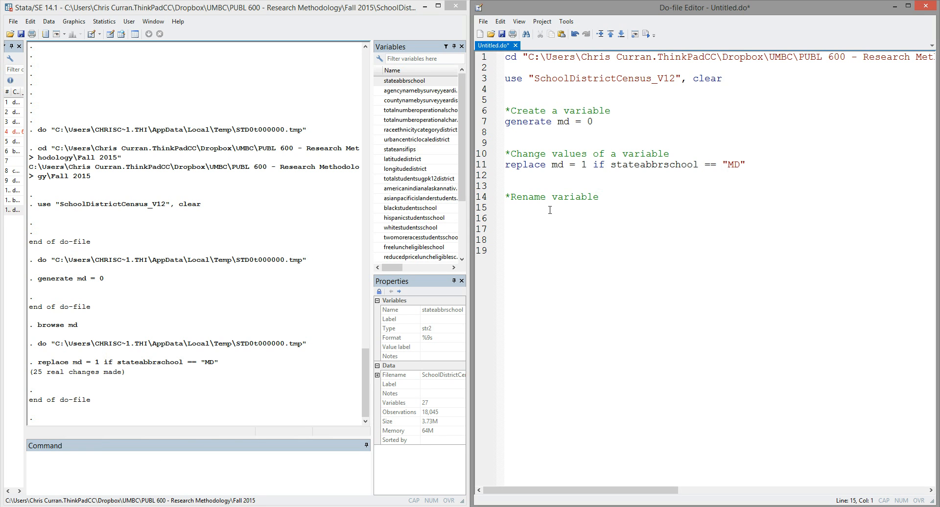
Step: Write rename md maryland on line 15 under the Rename variable comment
click(506, 207)
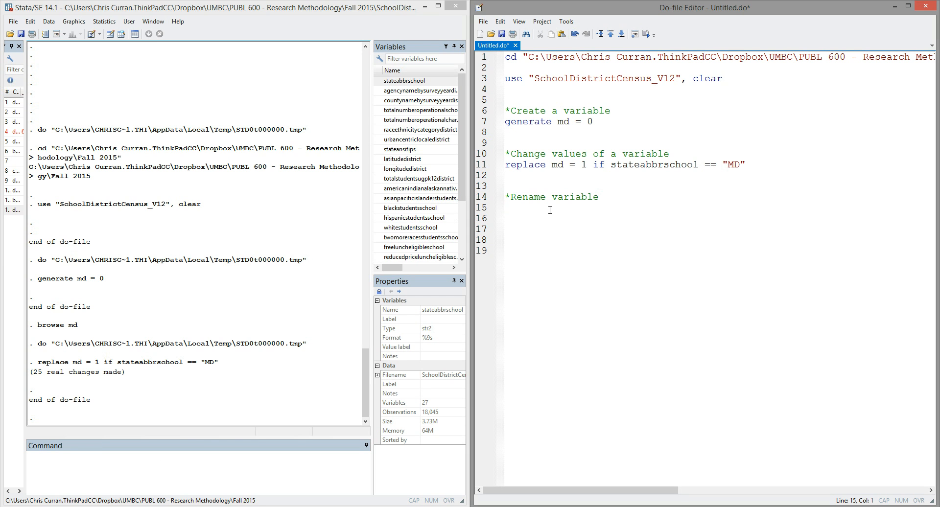
click(507, 207)
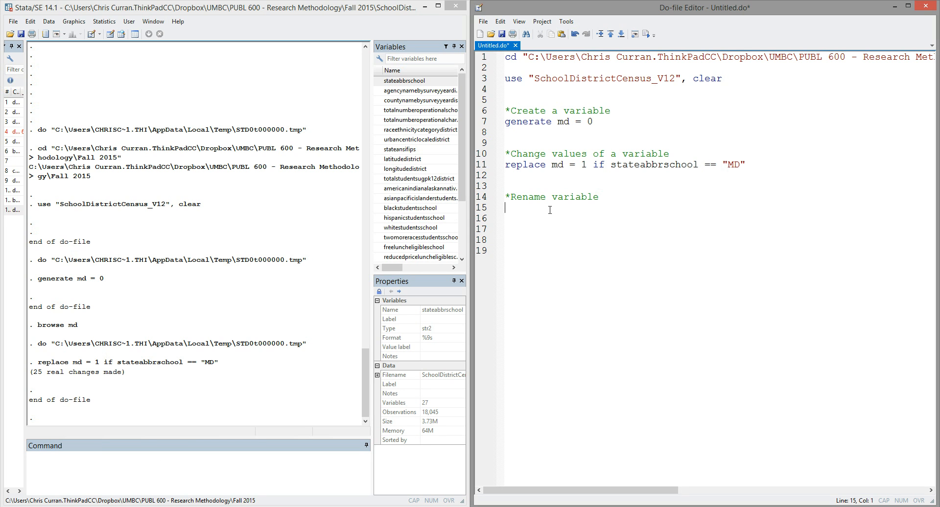
text(rename)
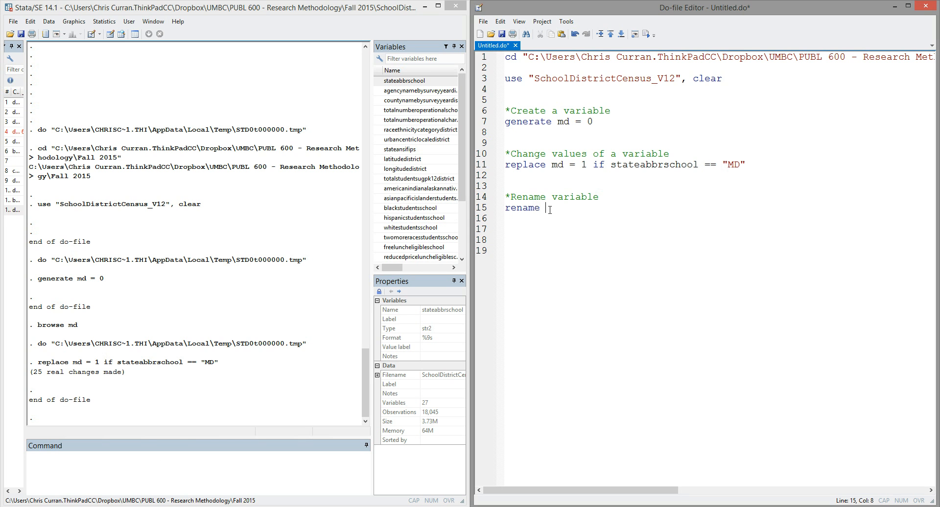
text(md)
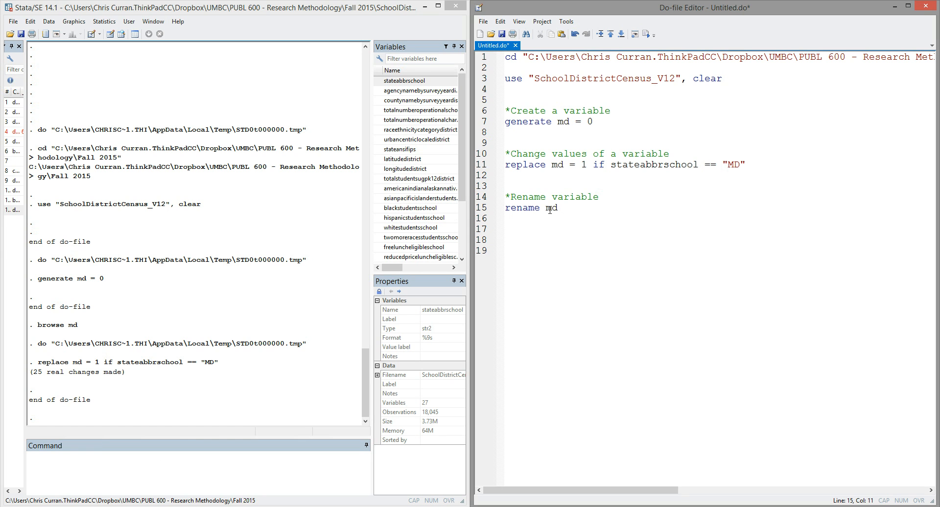
text(maryland)
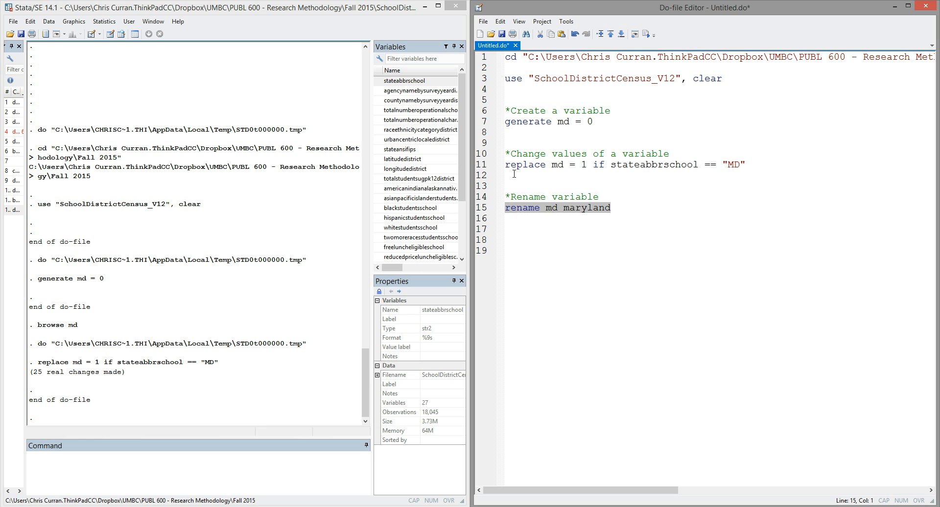
Step: Run rename md maryland and confirm maryland replaces md in the variable list
click(635, 35)
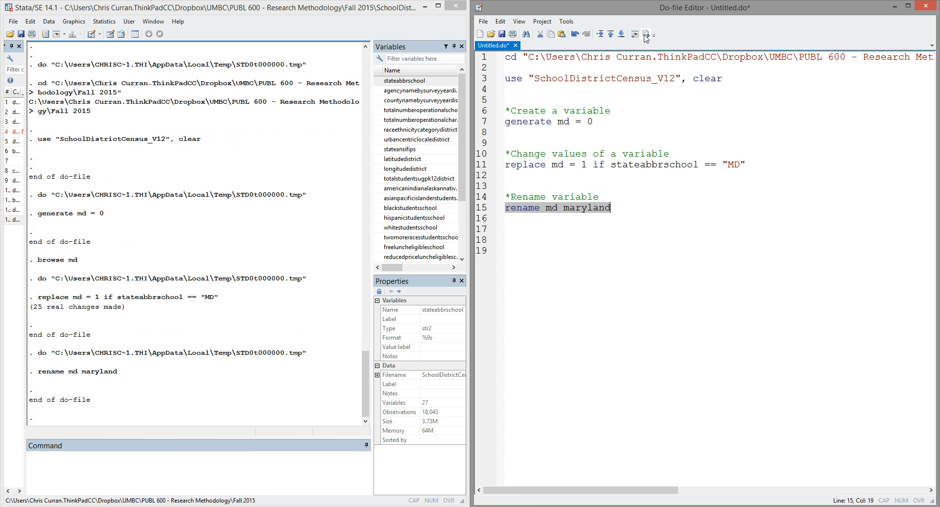
scroll(down, 3)
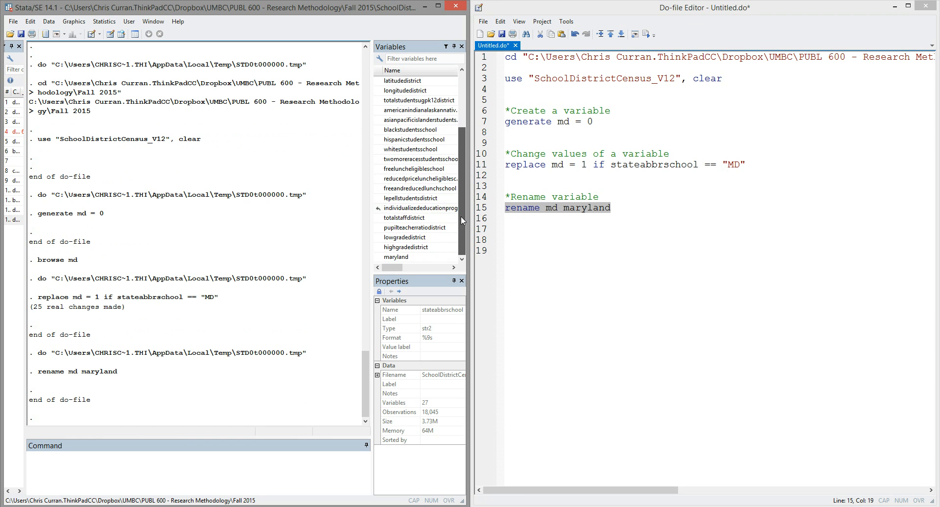
click(397, 257)
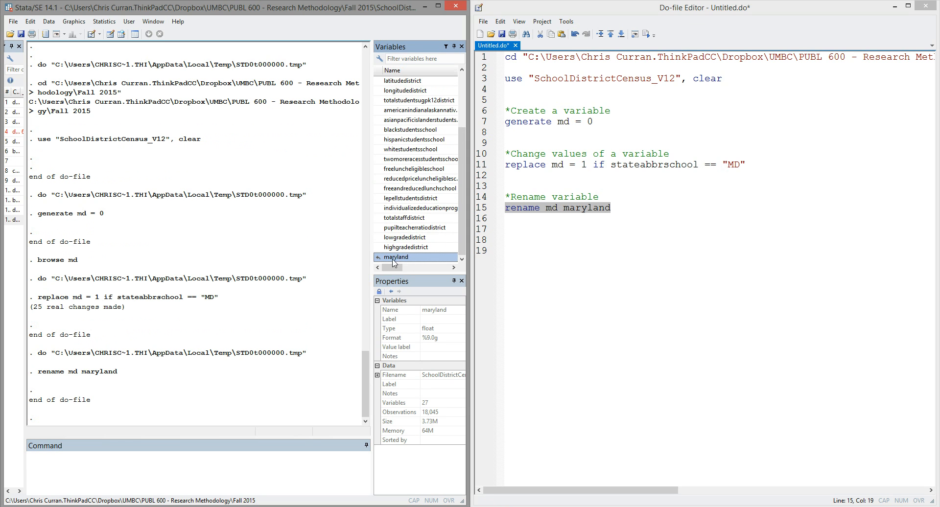
mouse_move(407, 263)
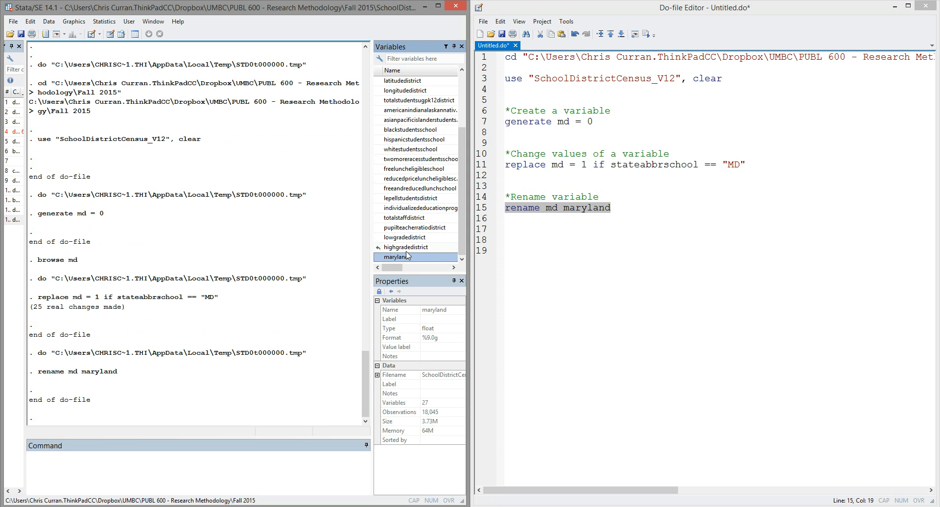
click(585, 208)
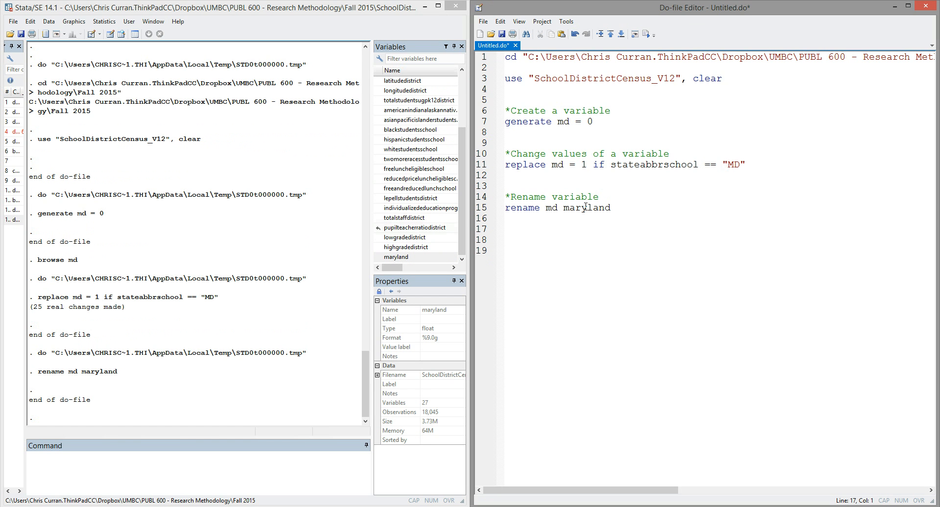
click(506, 229)
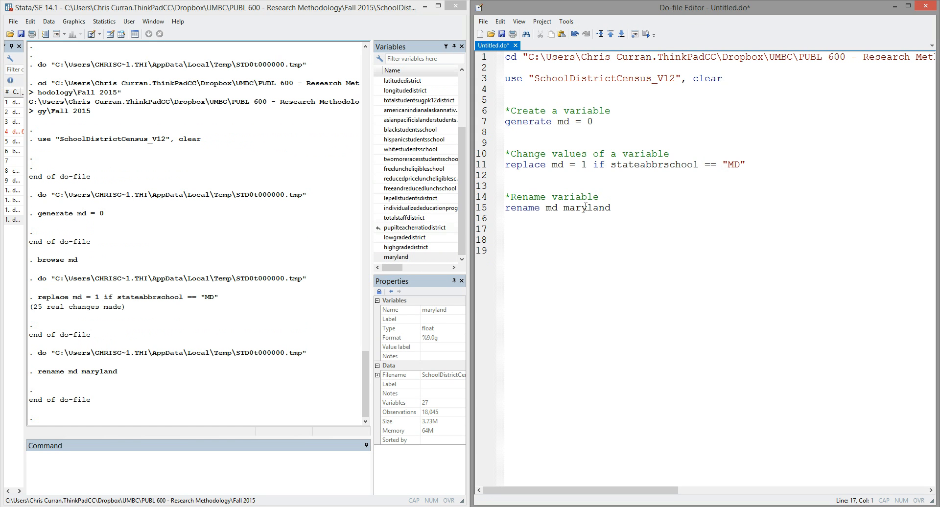
click(505, 228)
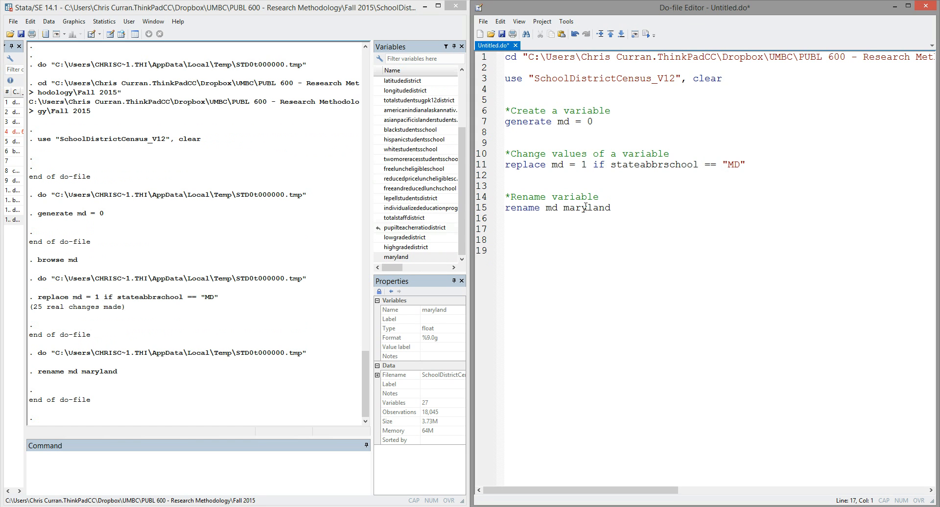
click(505, 228)
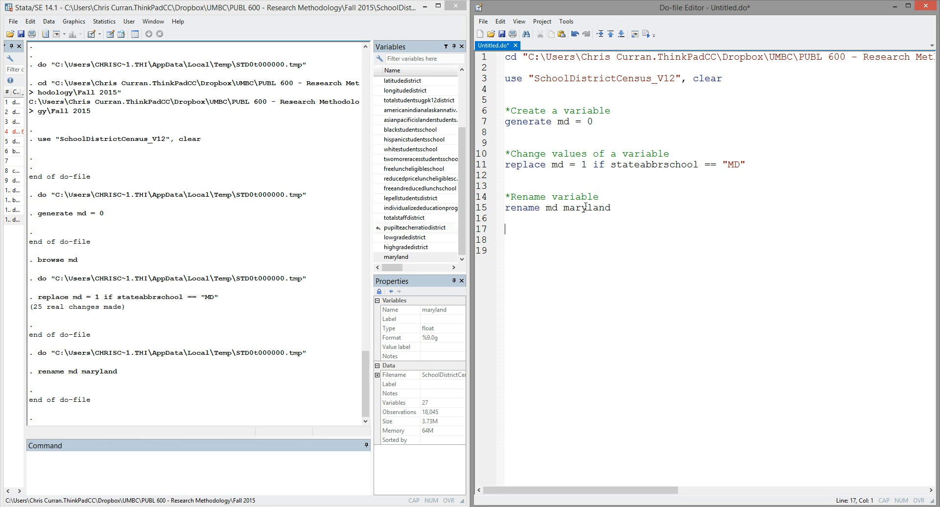
click(505, 229)
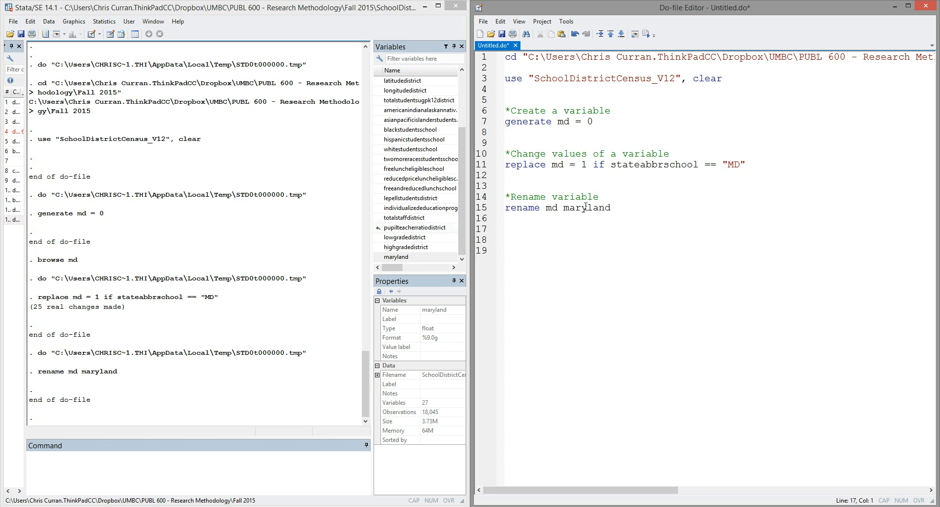
click(505, 228)
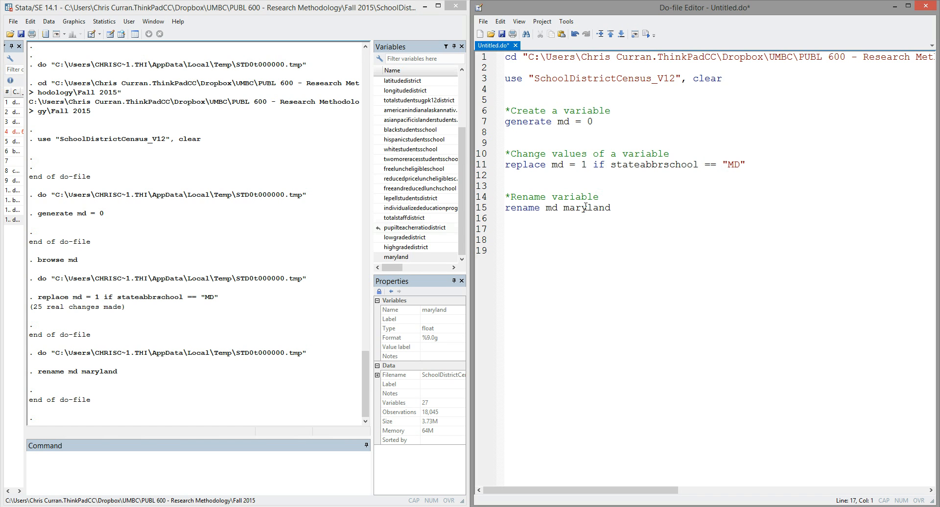
click(506, 228)
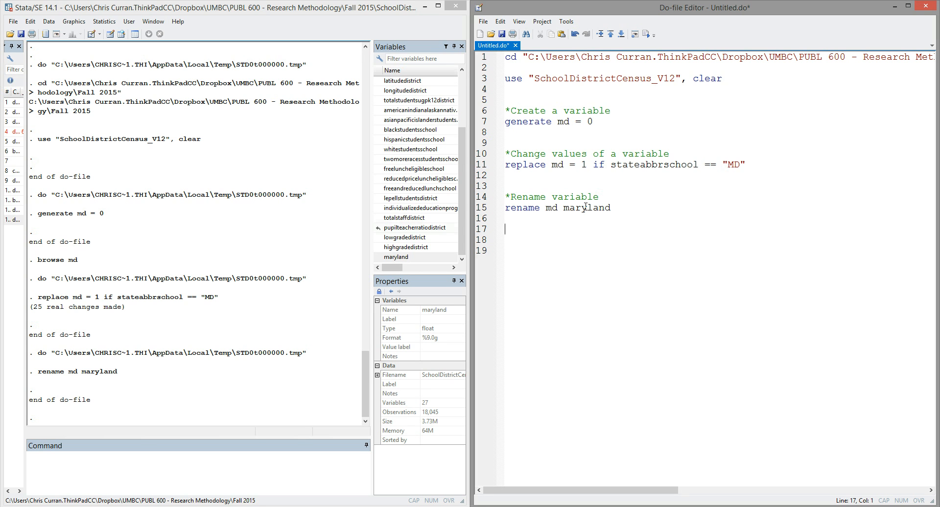